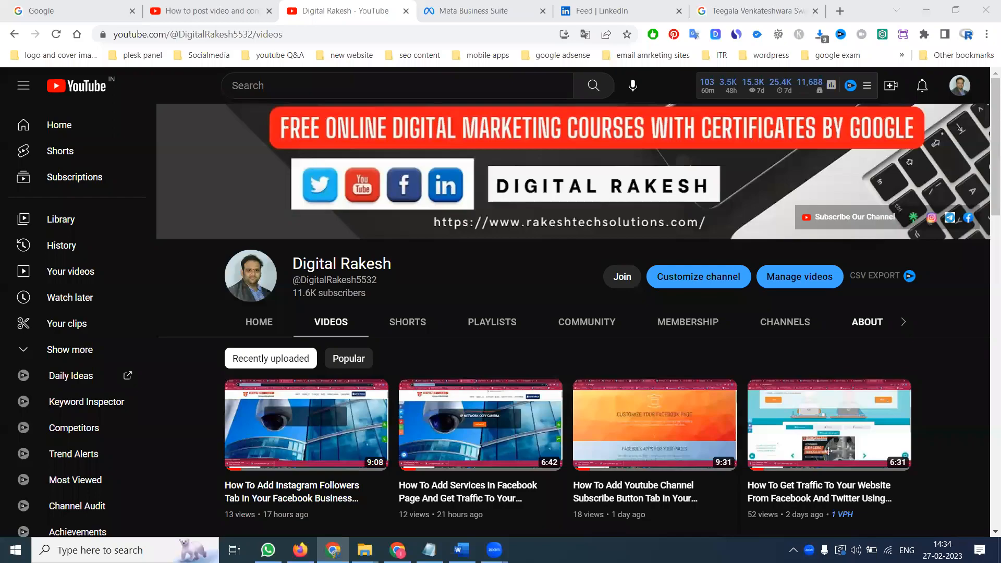
pyautogui.moveTo(852, 320)
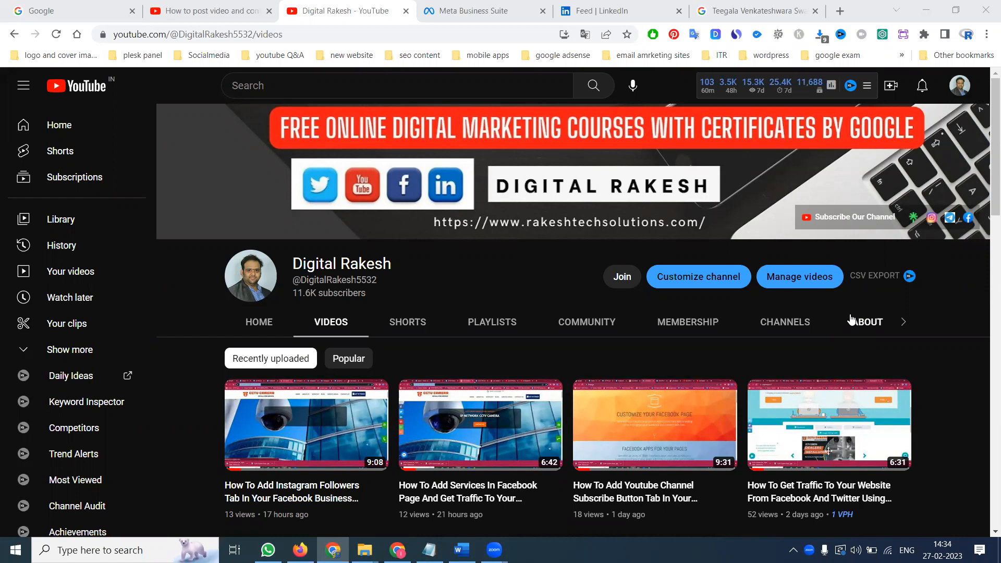
pyautogui.moveTo(399, 527)
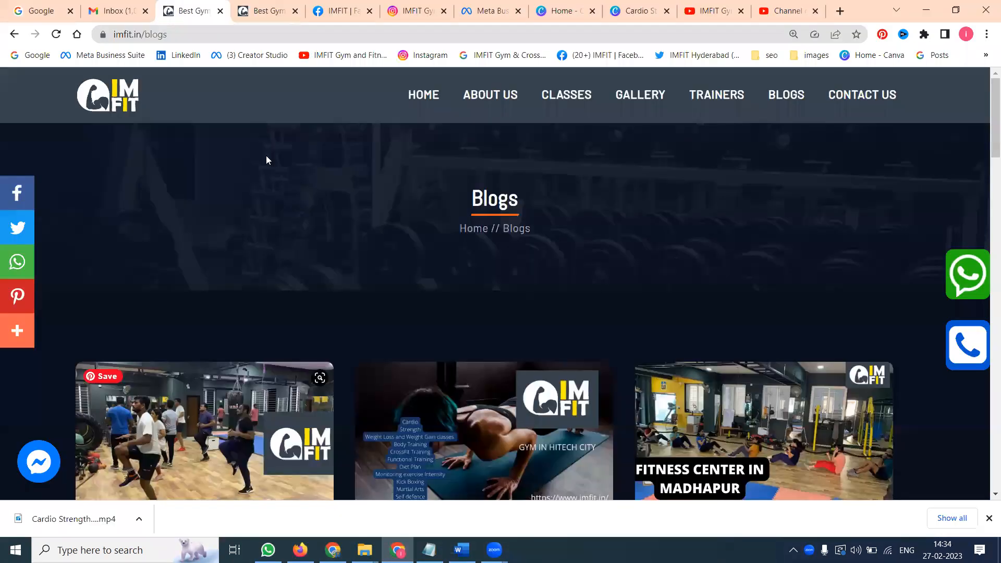
# Step: Download the Cardio Strength design from Canva as a JPG and open IMFIT's Instagram profile
pyautogui.click(636, 11)
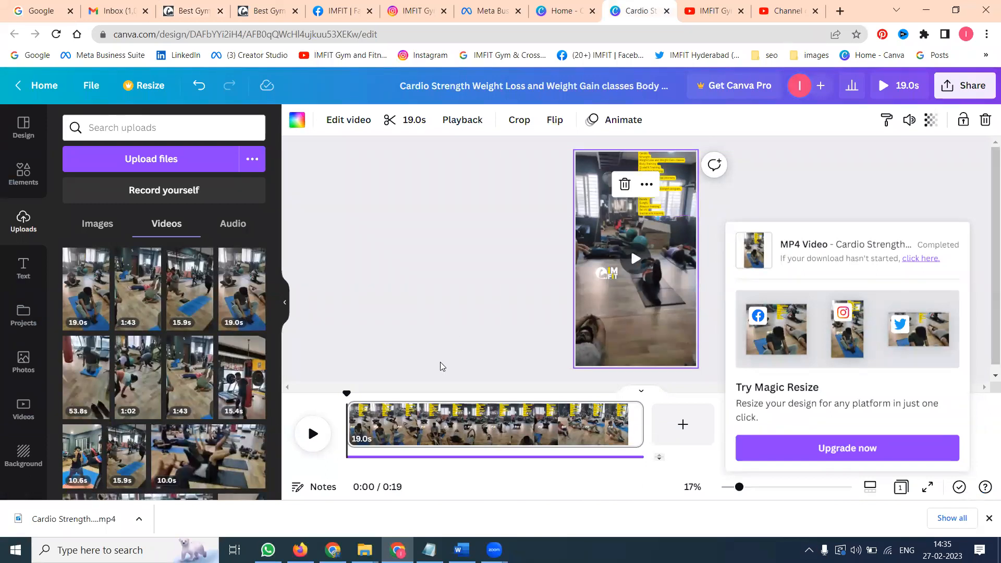
pyautogui.click(429, 548)
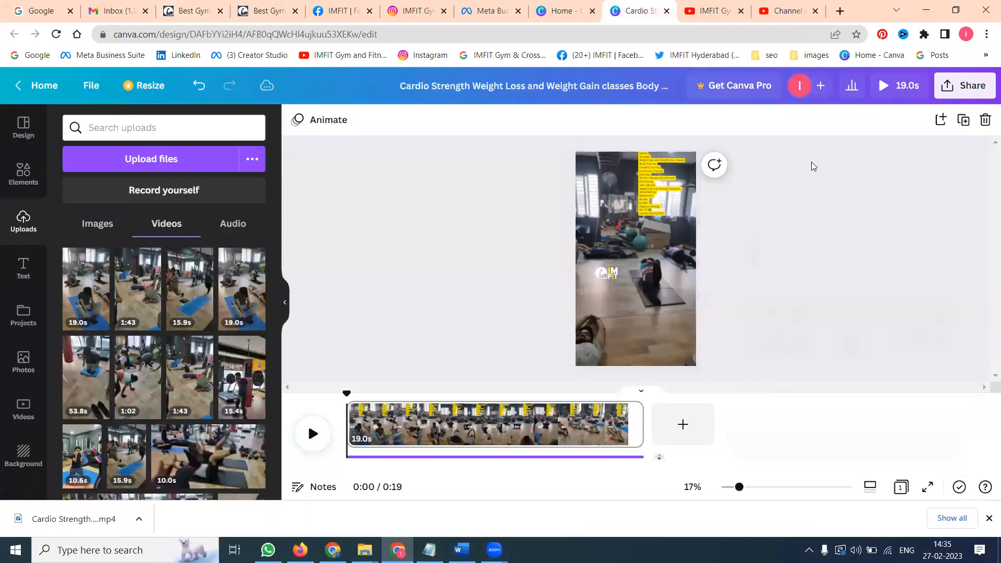
pyautogui.click(965, 85)
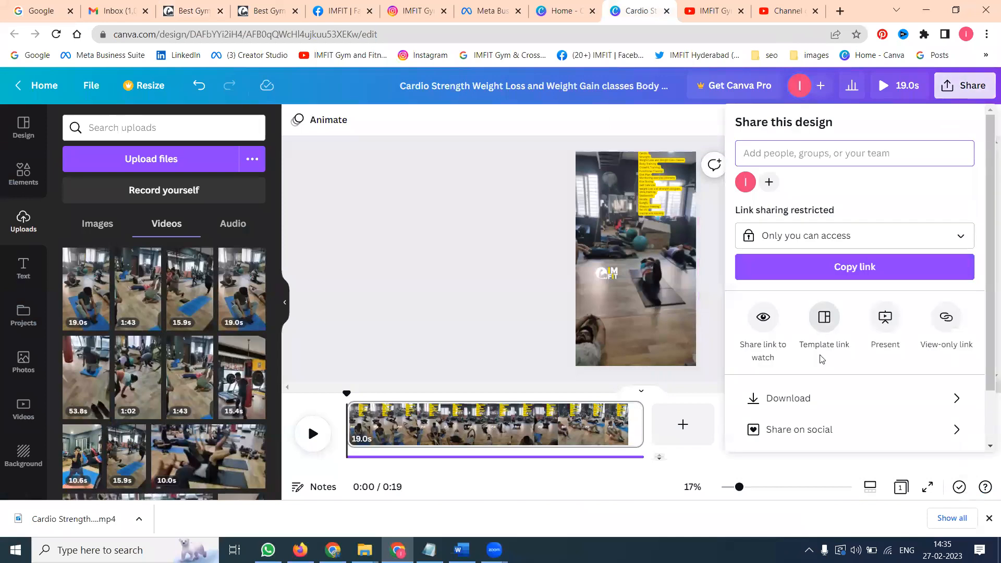
pyautogui.click(788, 397)
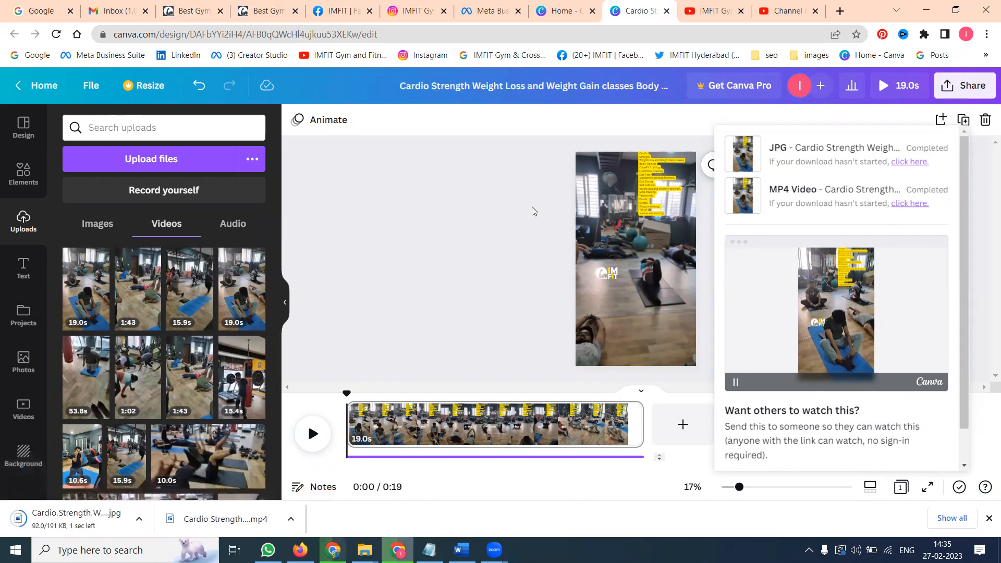
pyautogui.moveTo(230, 85)
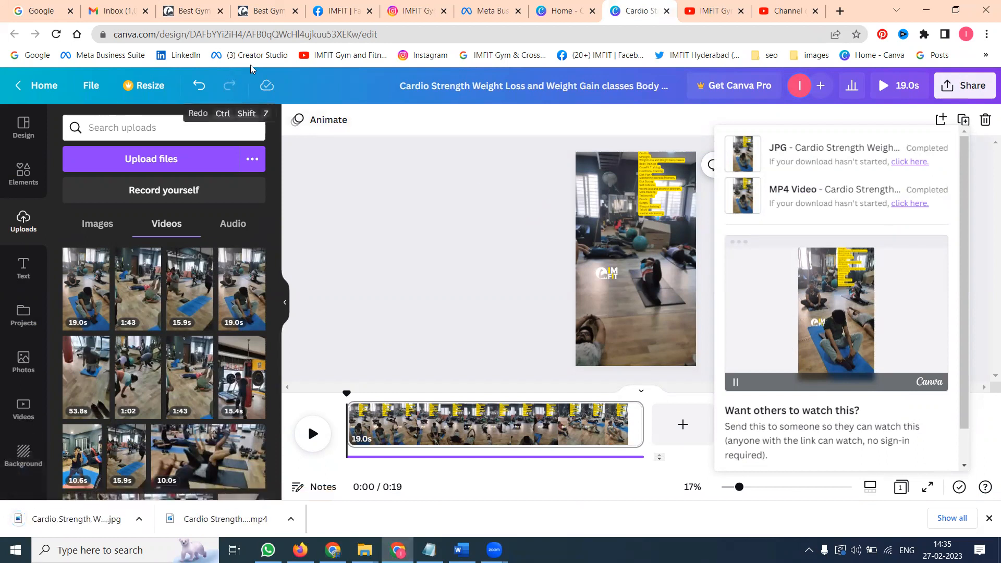
pyautogui.click(414, 11)
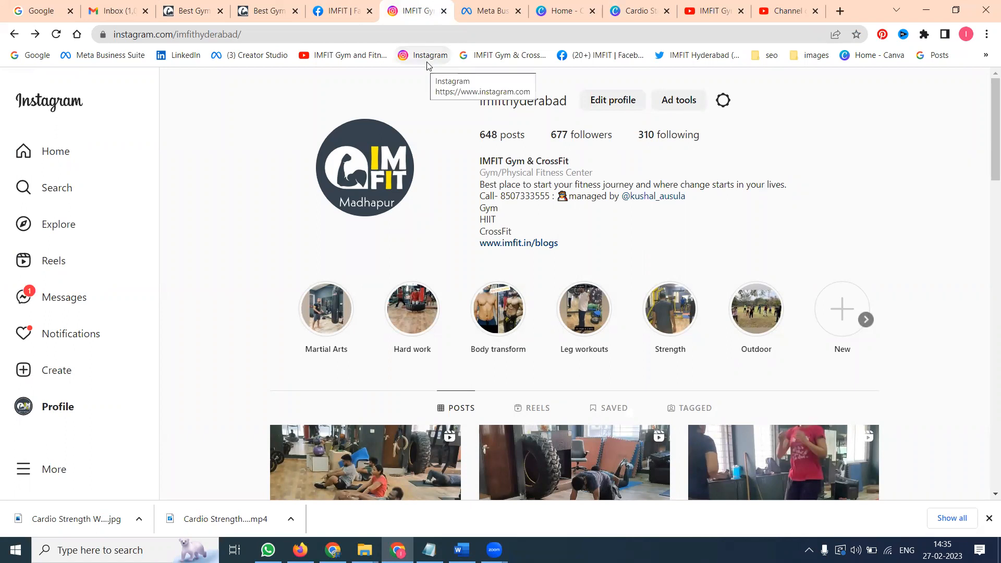
pyautogui.moveTo(370, 9)
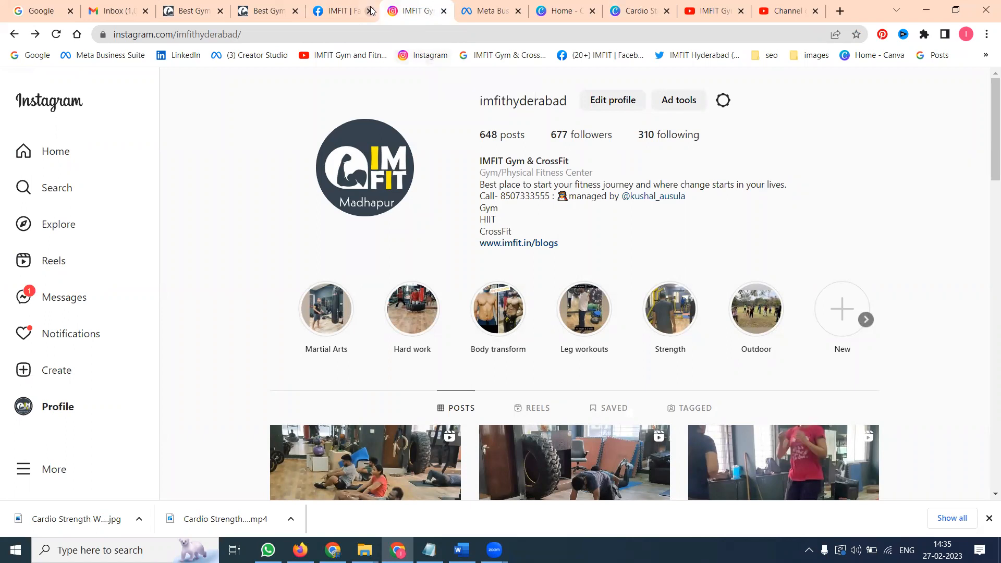
# Step: Open IMFIT's Content page listing published Facebook and Instagram posts and reels
pyautogui.click(489, 11)
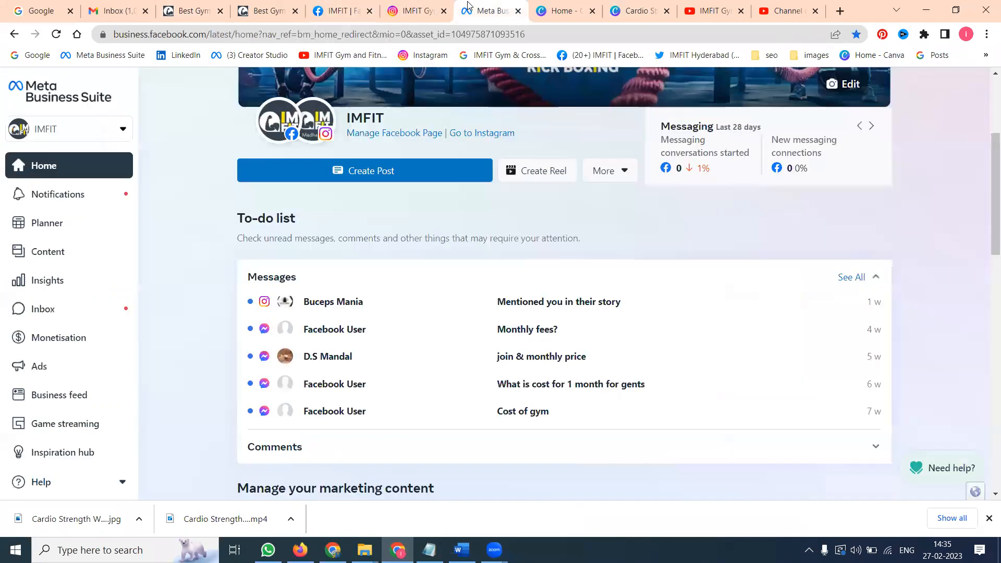
pyautogui.click(871, 126)
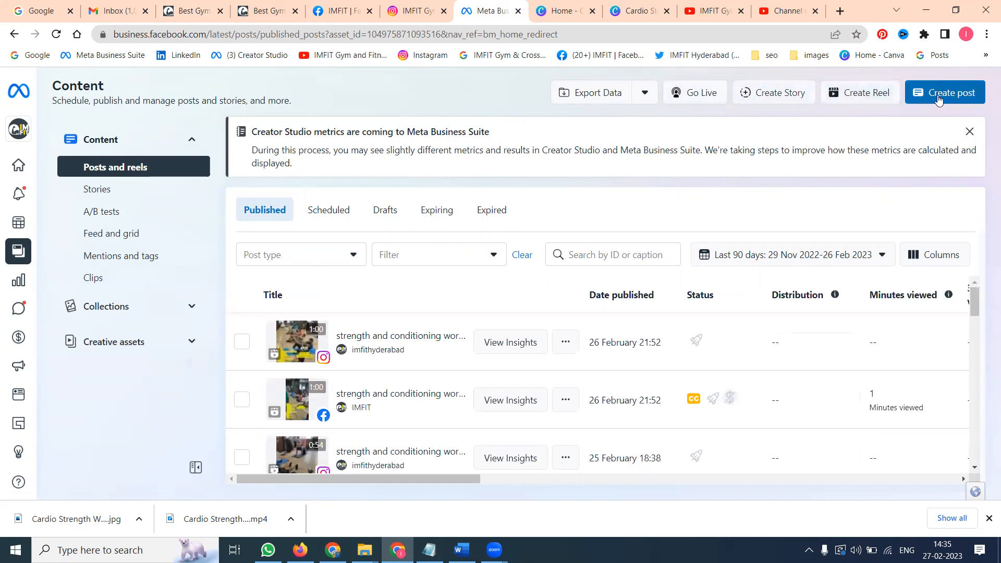
pyautogui.moveTo(876, 92)
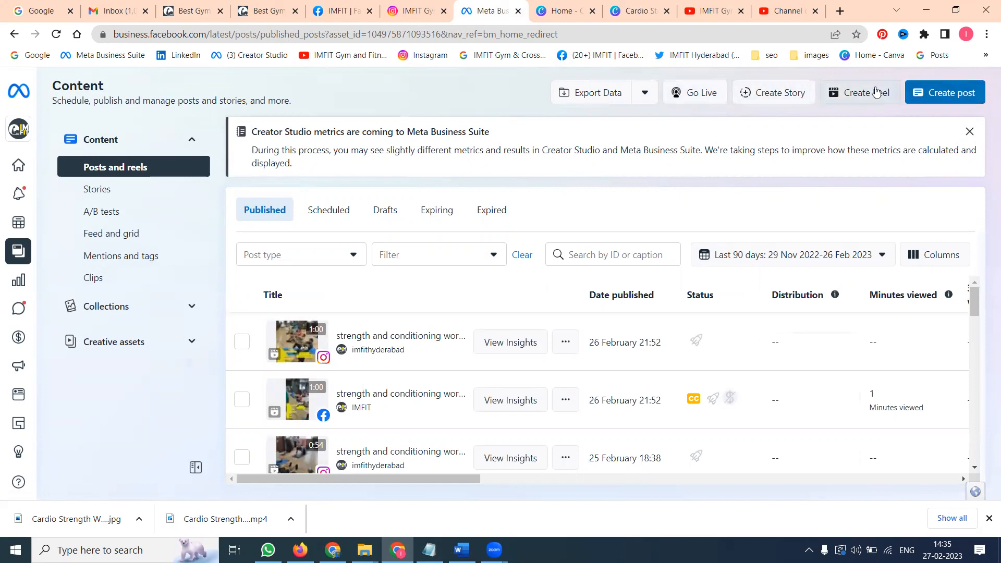
# Step: Create a reel for IMFIT and imfithyderabad and upload the Cardio Strength video
pyautogui.click(864, 92)
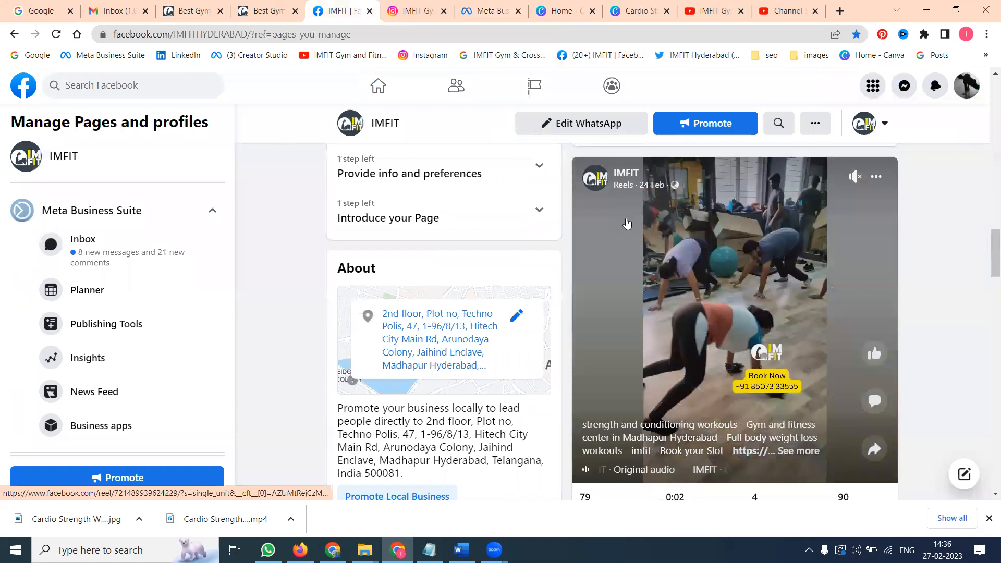
pyautogui.scroll(-3)
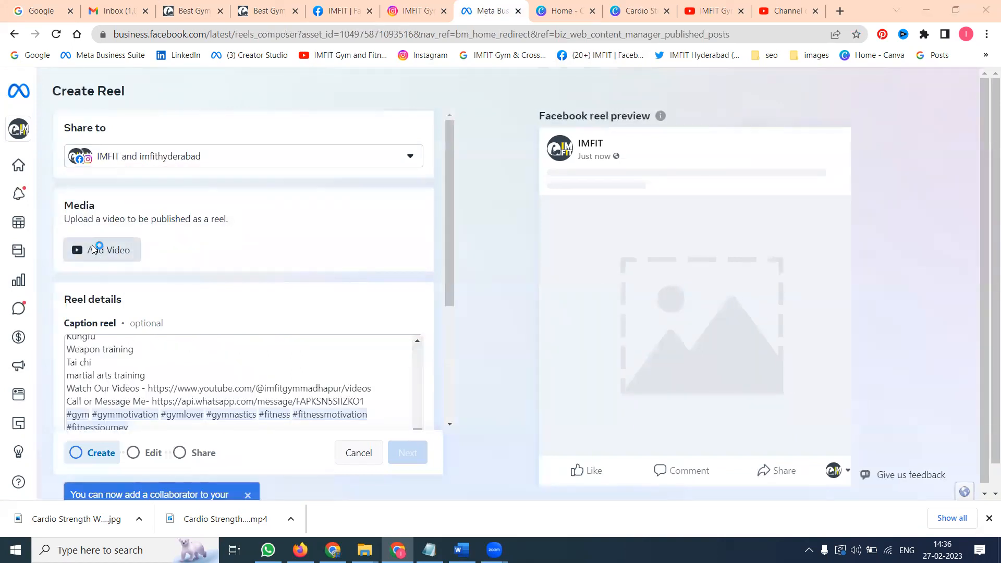
pyautogui.click(102, 249)
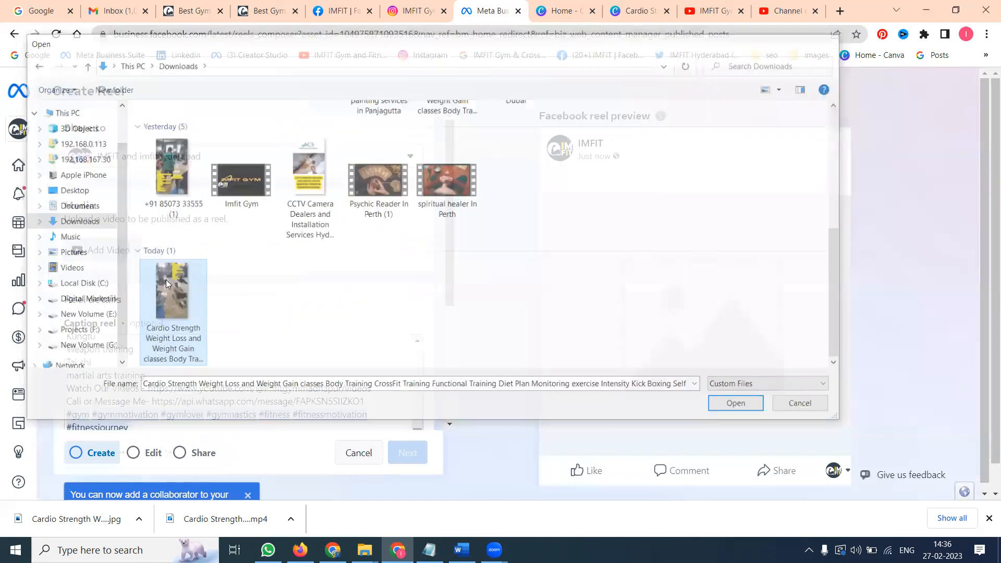
pyautogui.click(735, 402)
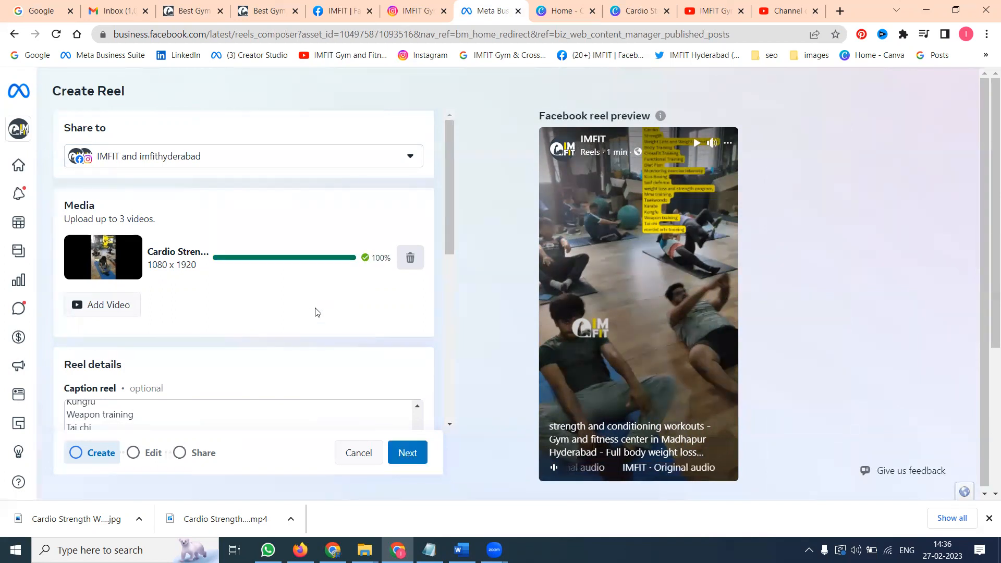
# Step: Enter imfit.in/blogs as the reel's collaborator and advance through editing to the sharing options
pyautogui.scroll(-3)
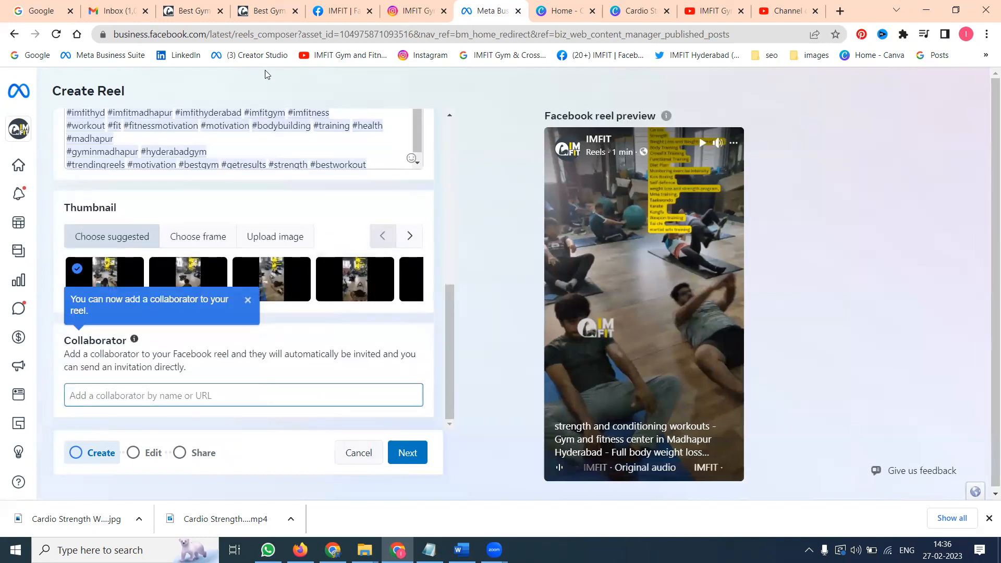
pyautogui.click(192, 10)
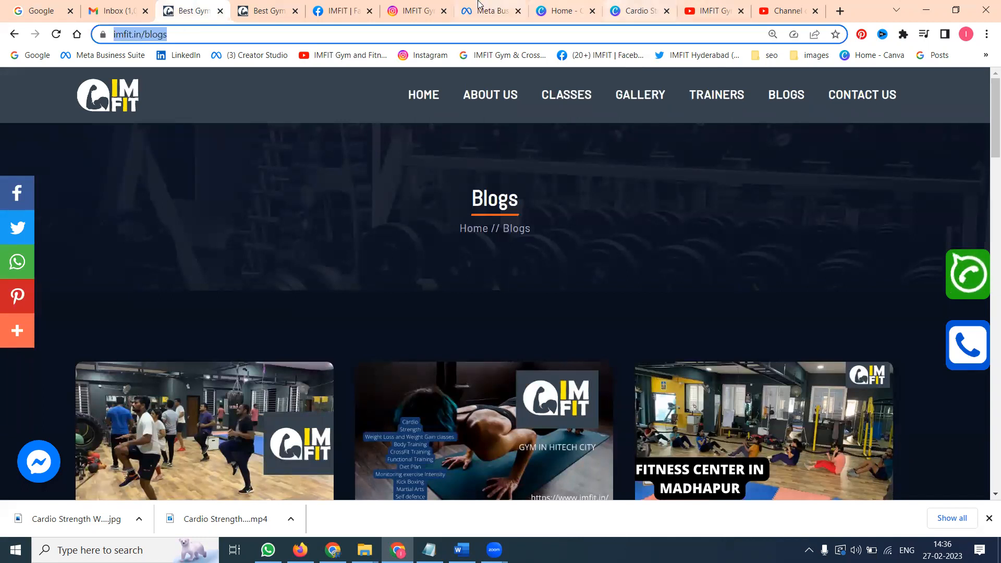
pyautogui.click(490, 10)
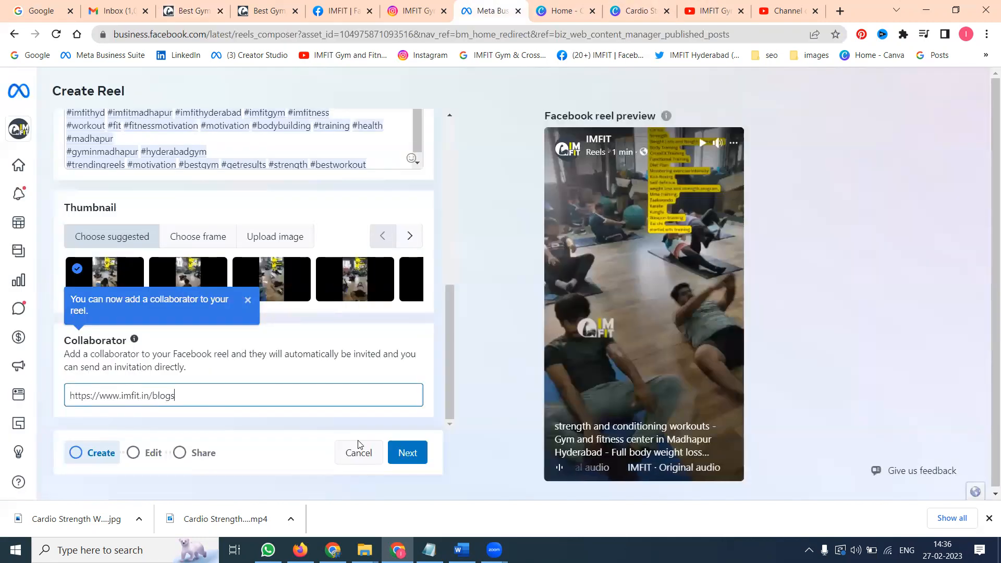
pyautogui.click(407, 452)
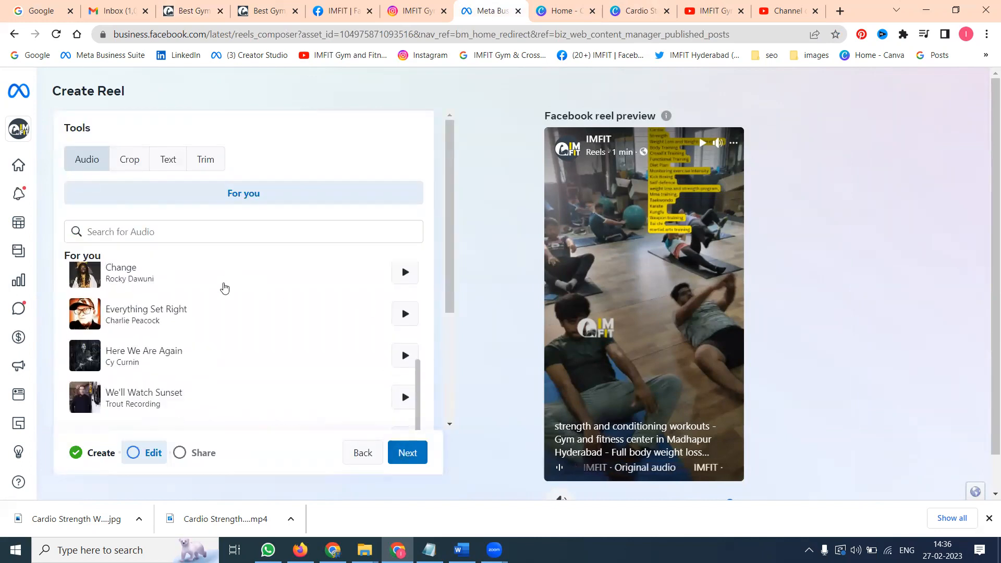
pyautogui.click(407, 453)
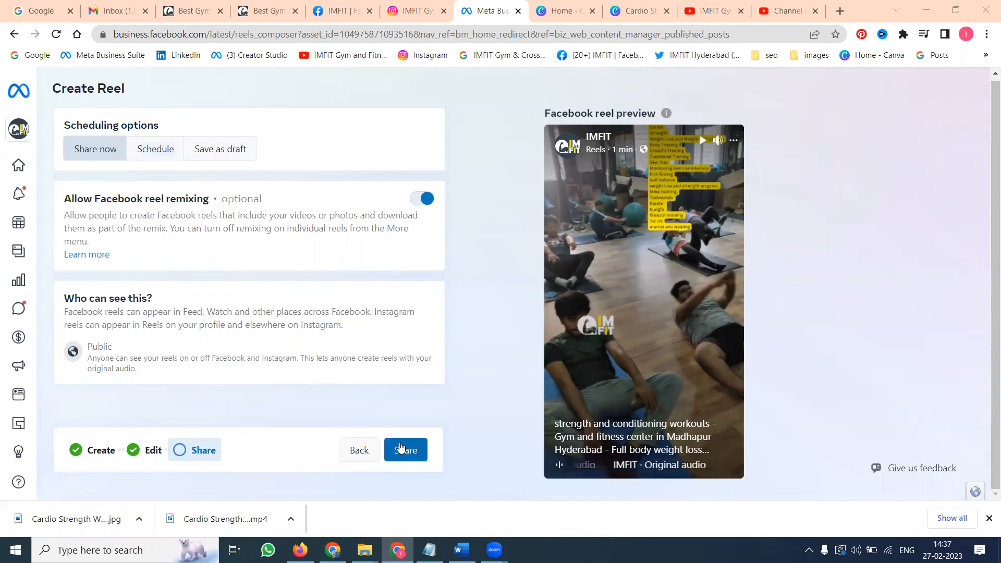
# Step: Publish the cardio reel now and open a new story for IMFIT and imfithyderabad
pyautogui.click(404, 449)
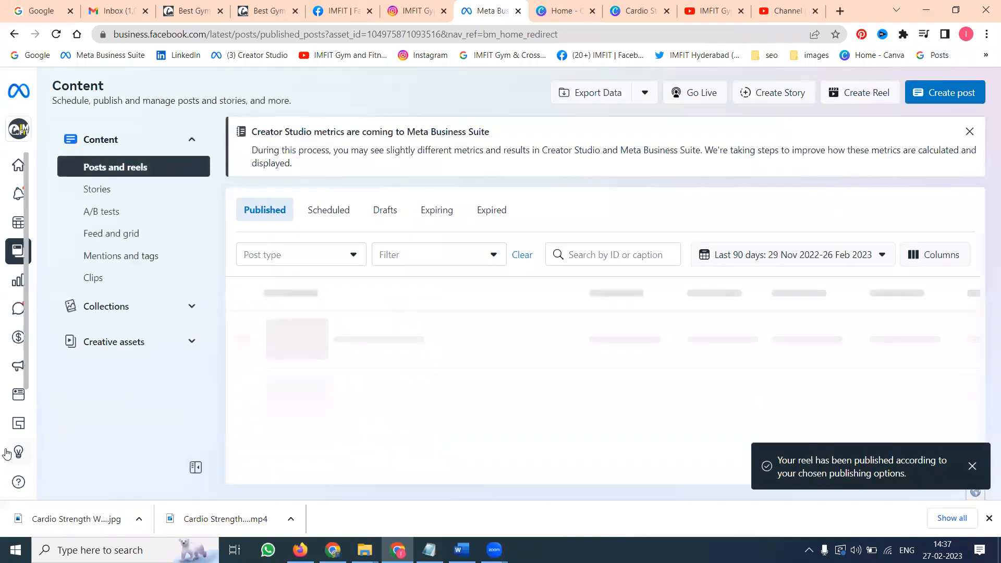
pyautogui.click(638, 11)
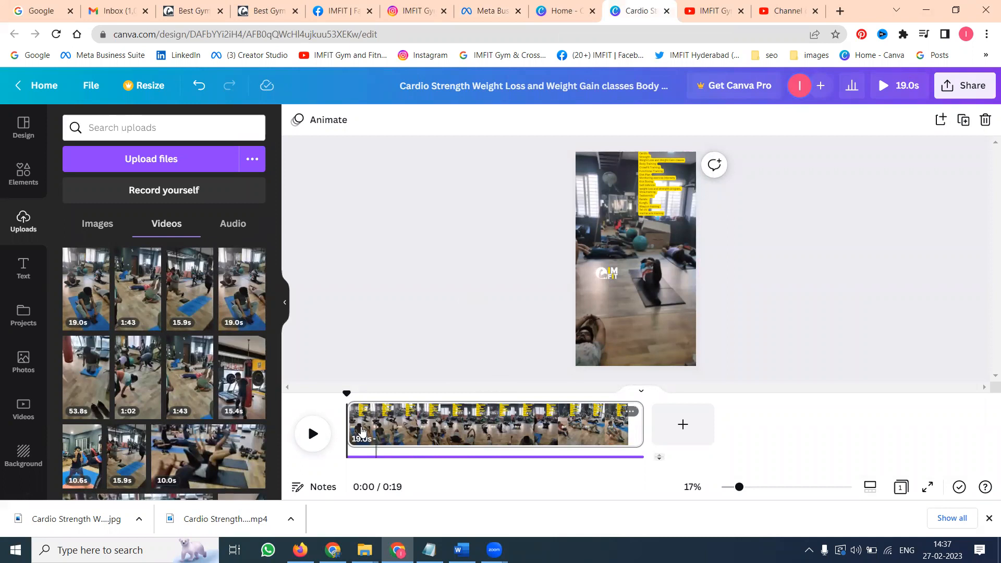
pyautogui.click(489, 10)
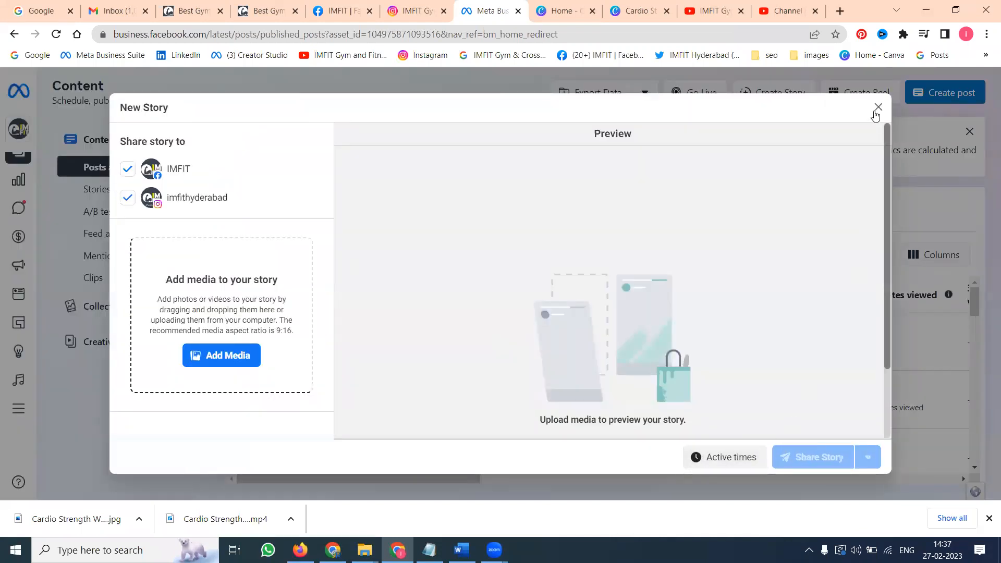
# Step: Restart the story for IMFIT and imfithyderabad and pick the Cardio Strength image from Downloads
pyautogui.click(877, 107)
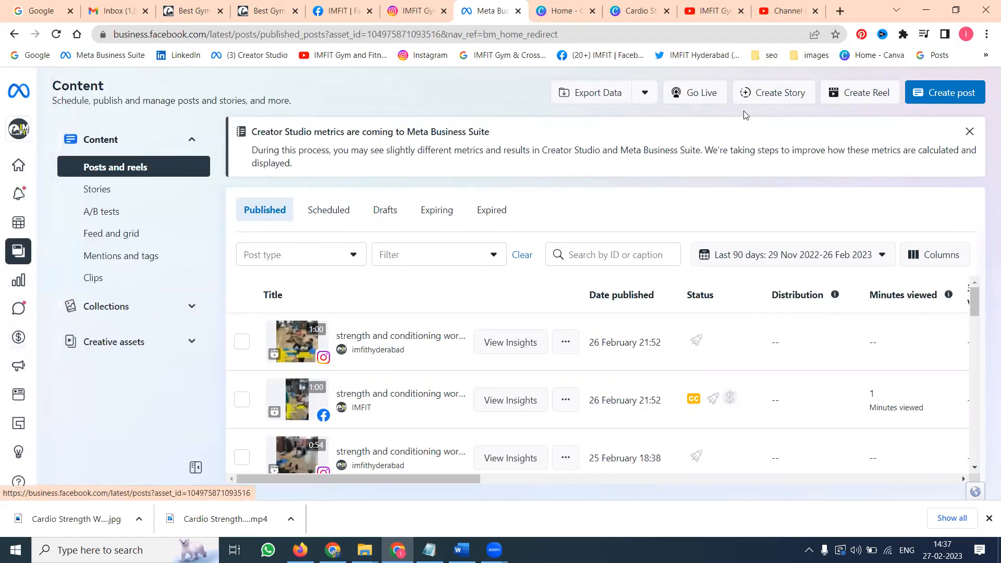
pyautogui.click(773, 92)
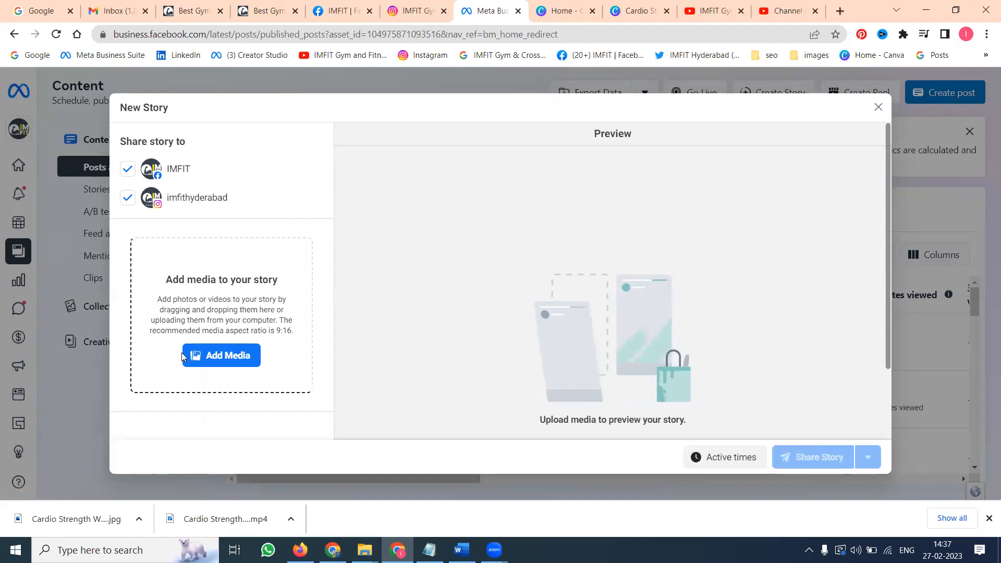
pyautogui.click(221, 355)
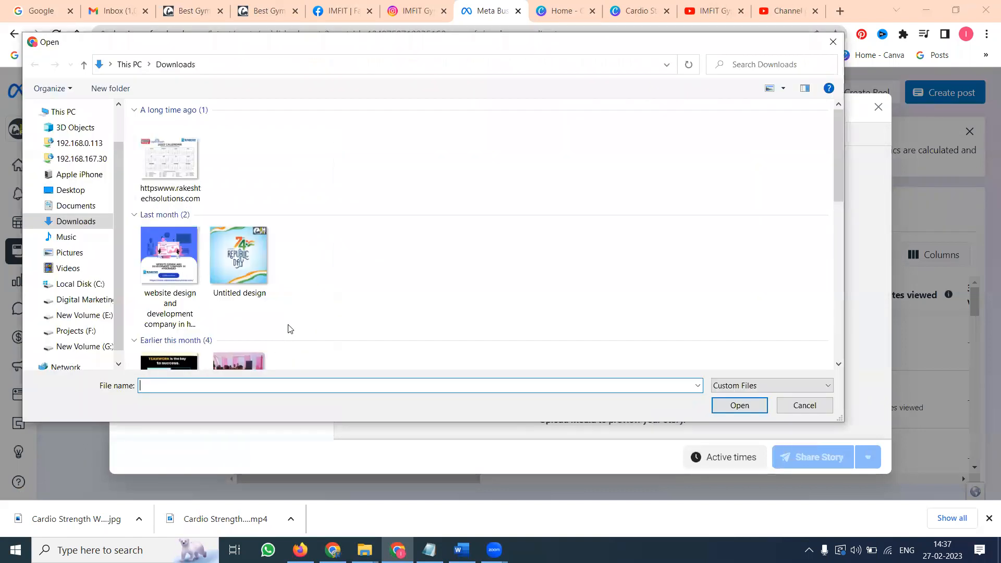
pyautogui.scroll(-3)
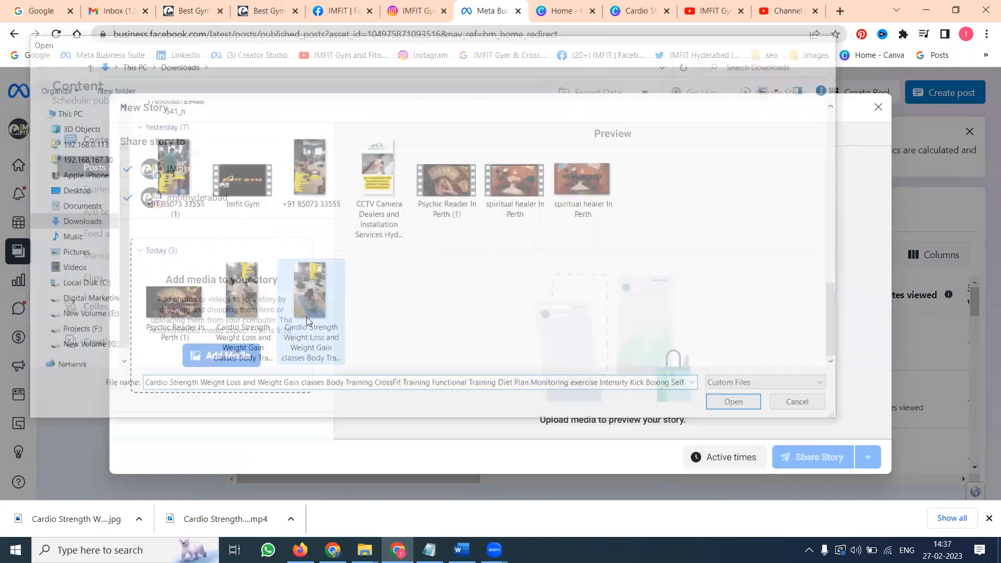
pyautogui.click(188, 10)
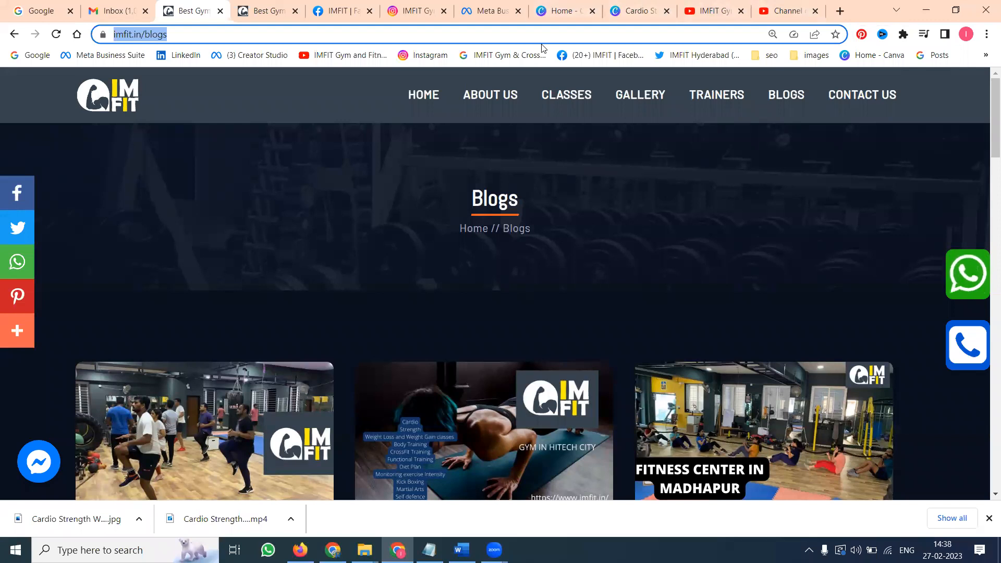
pyautogui.click(488, 11)
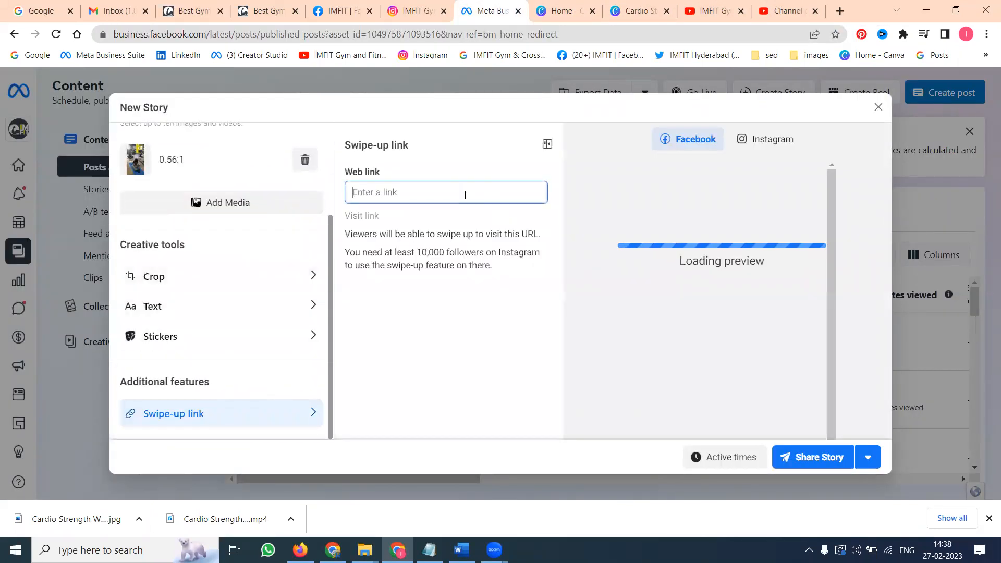
pyautogui.write('https://www.imfit.in/blogs')
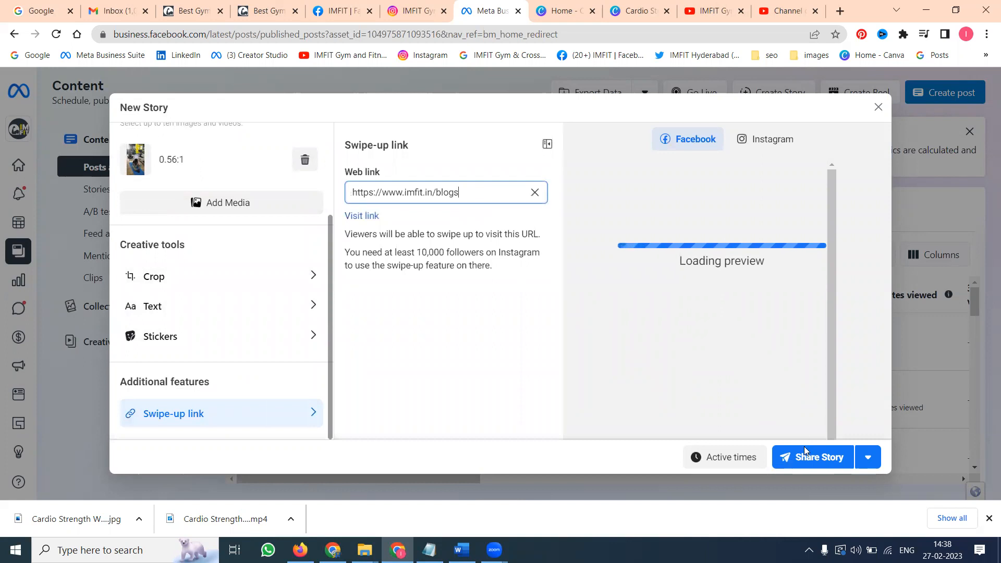
pyautogui.click(812, 457)
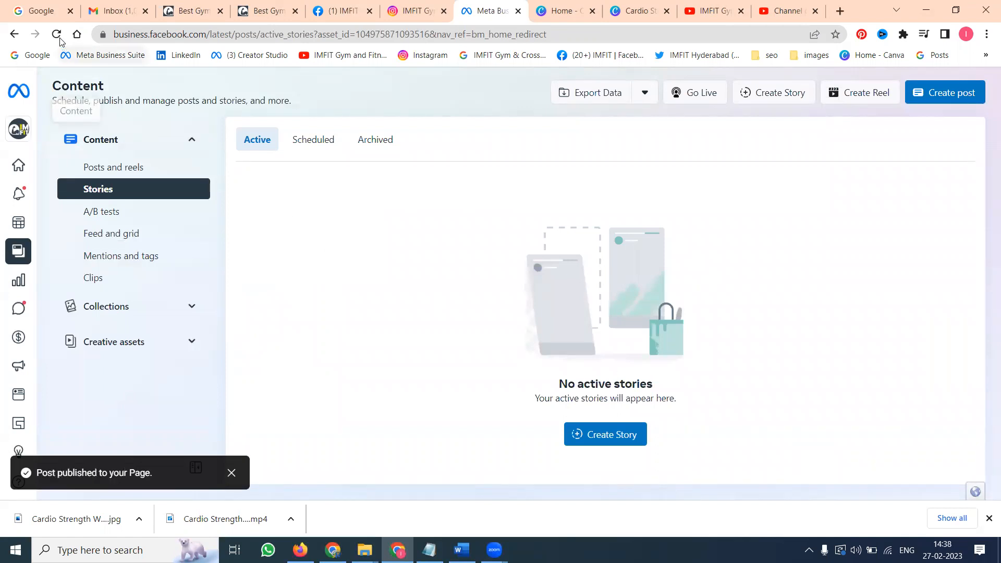
# Step: Refresh the Stories list to show the Cardio Strength story live on Instagram and Facebook
pyautogui.click(55, 34)
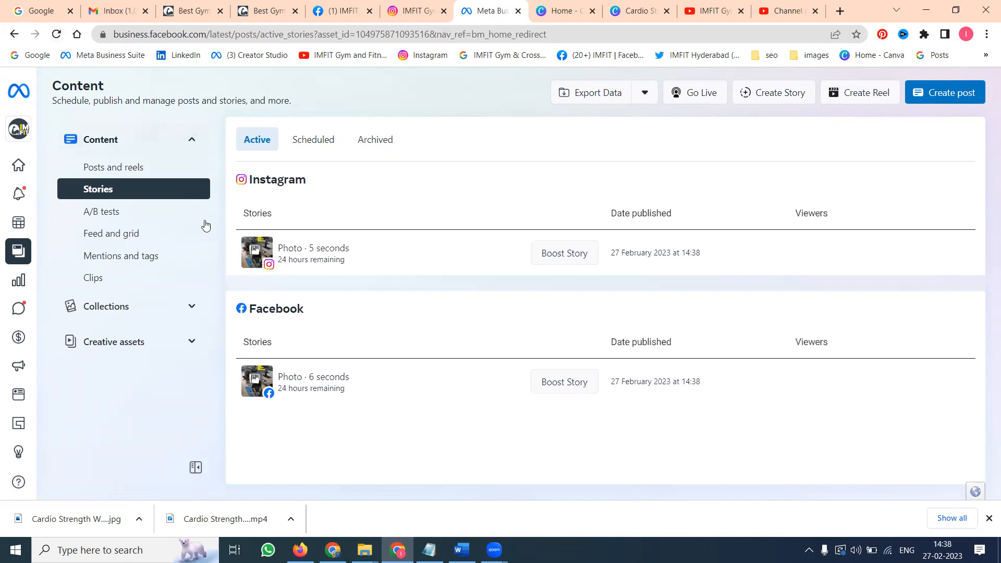
pyautogui.moveTo(465, 319)
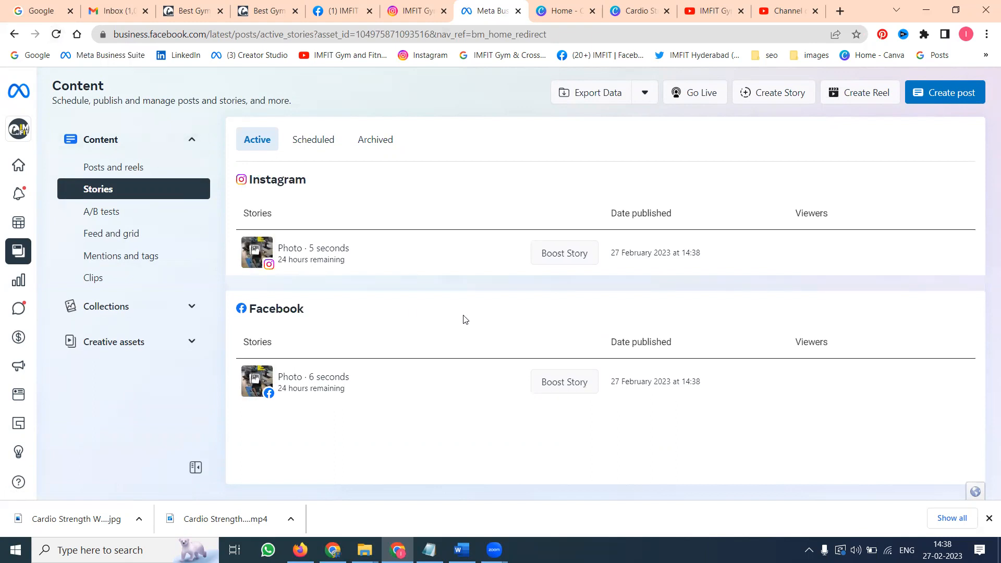
pyautogui.moveTo(350, 5)
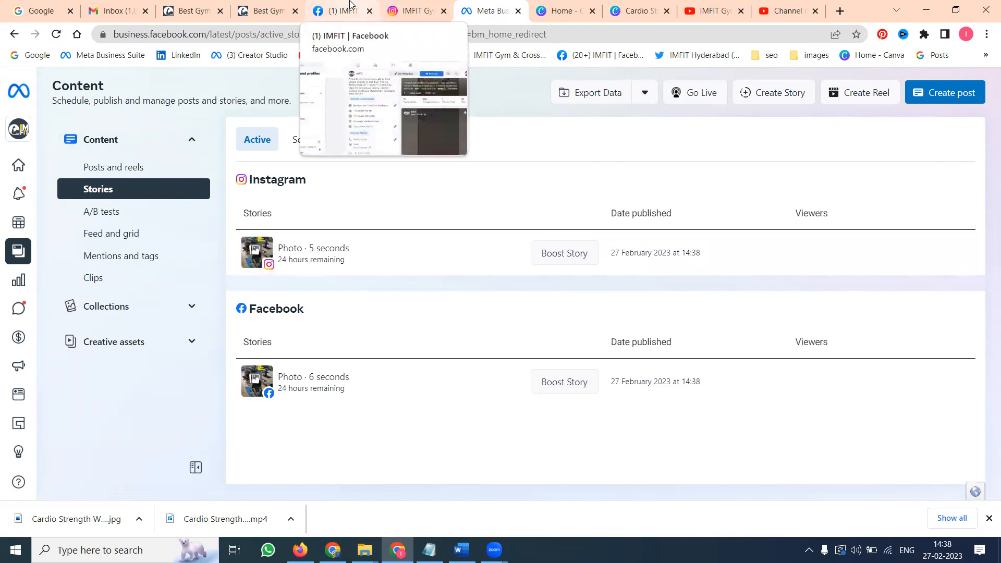
pyautogui.click(342, 10)
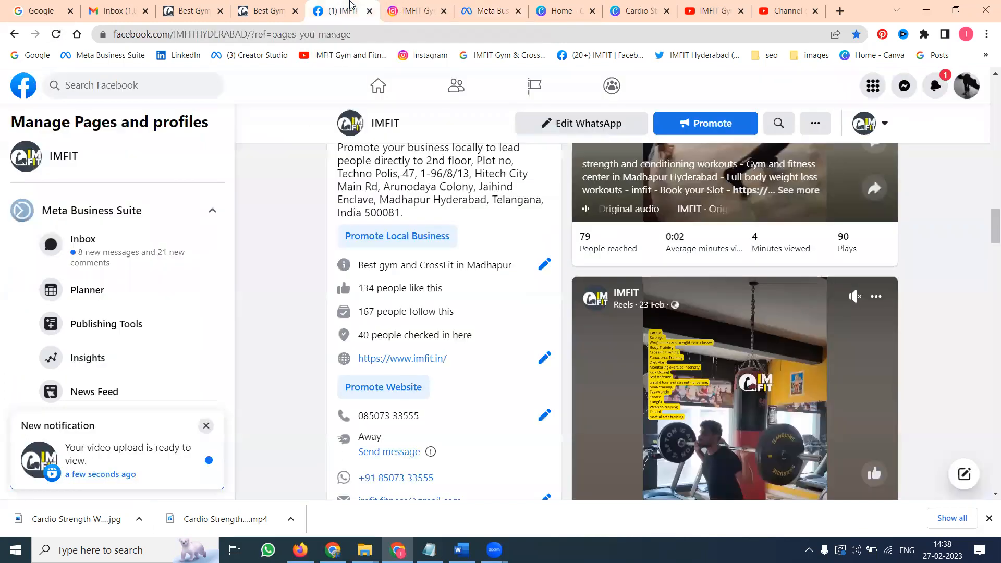
pyautogui.click(414, 11)
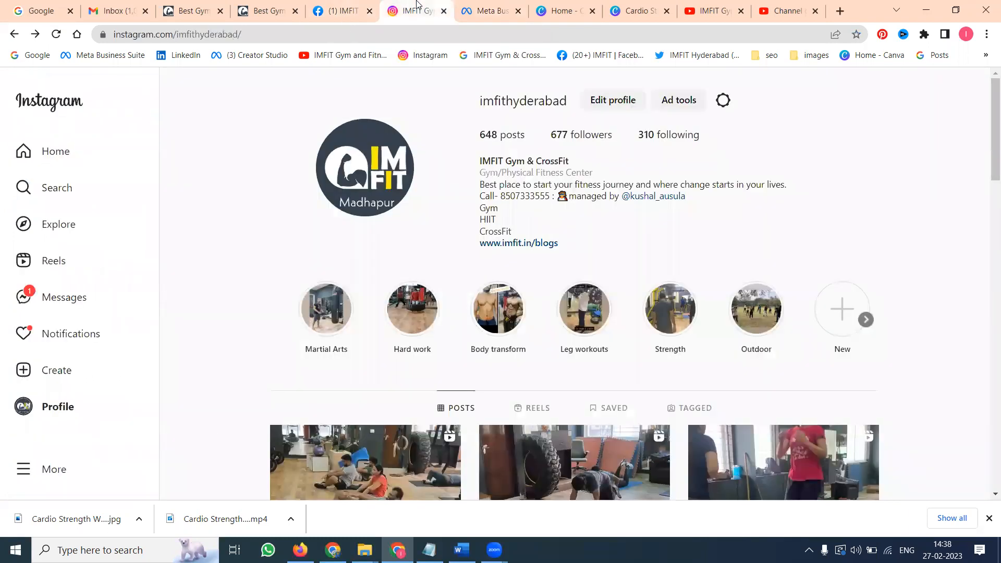
pyautogui.click(342, 10)
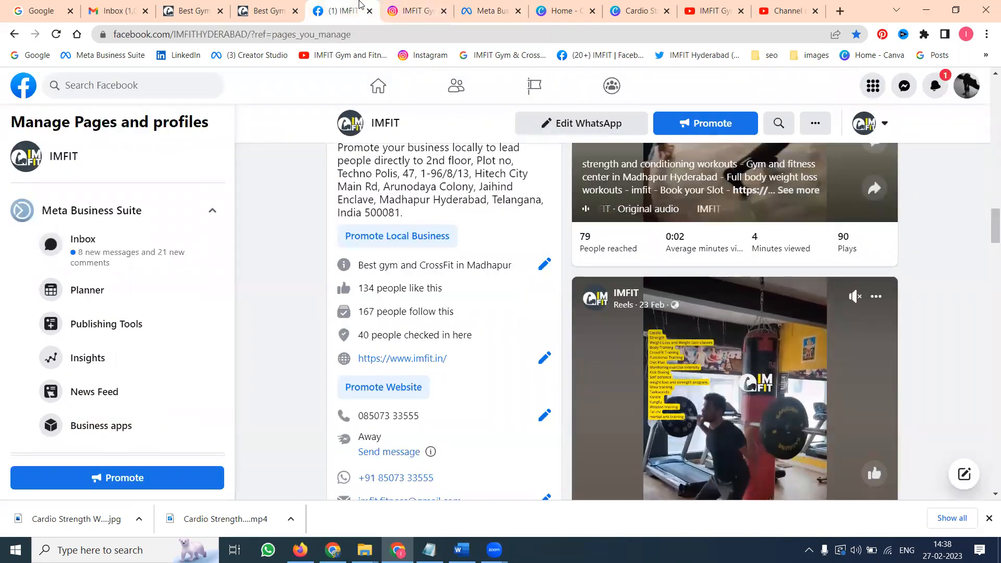
pyautogui.click(416, 10)
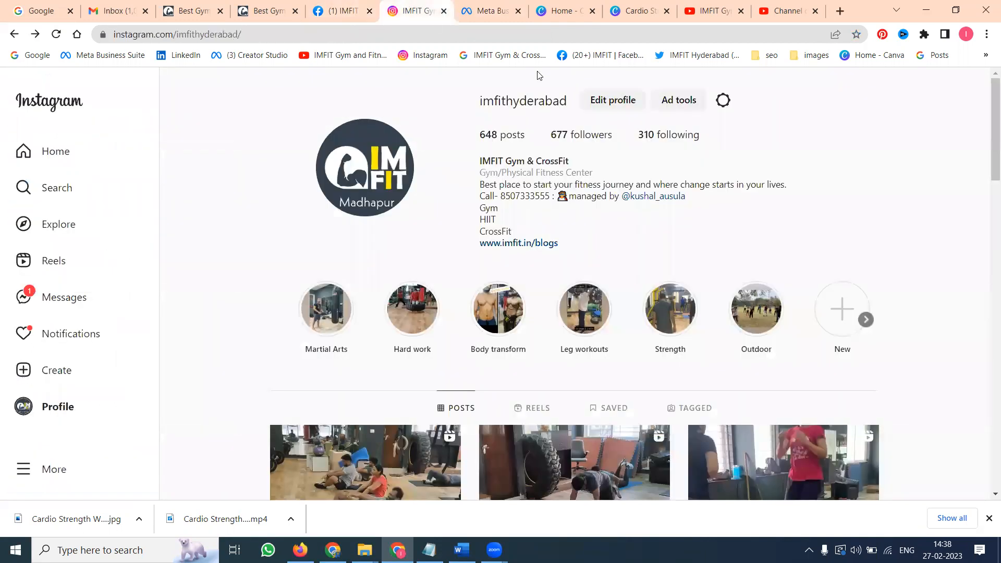
pyautogui.click(489, 11)
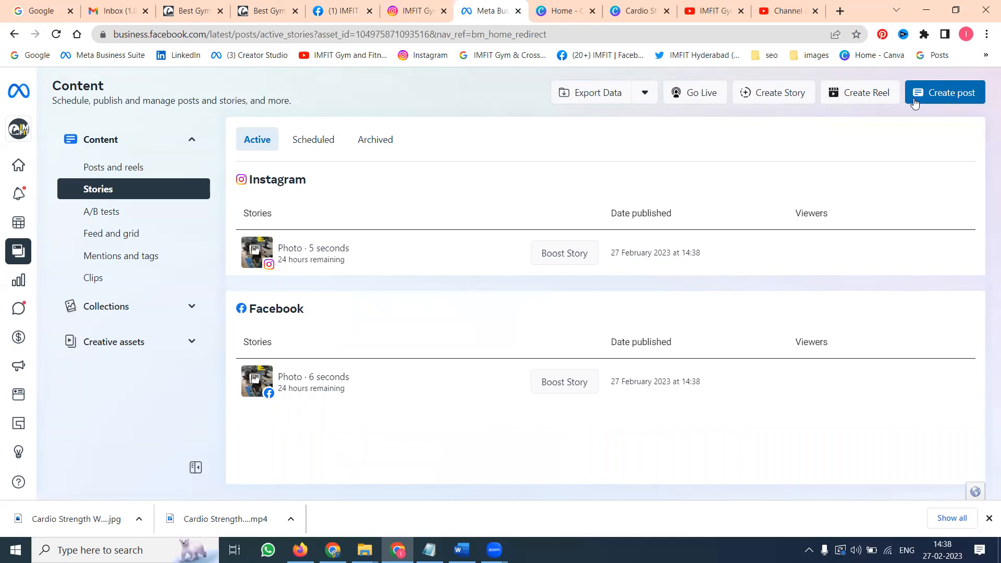
# Step: Compose an IMFIT post with an uploaded video and suggested thumbnail, revealing more post options
pyautogui.click(944, 93)
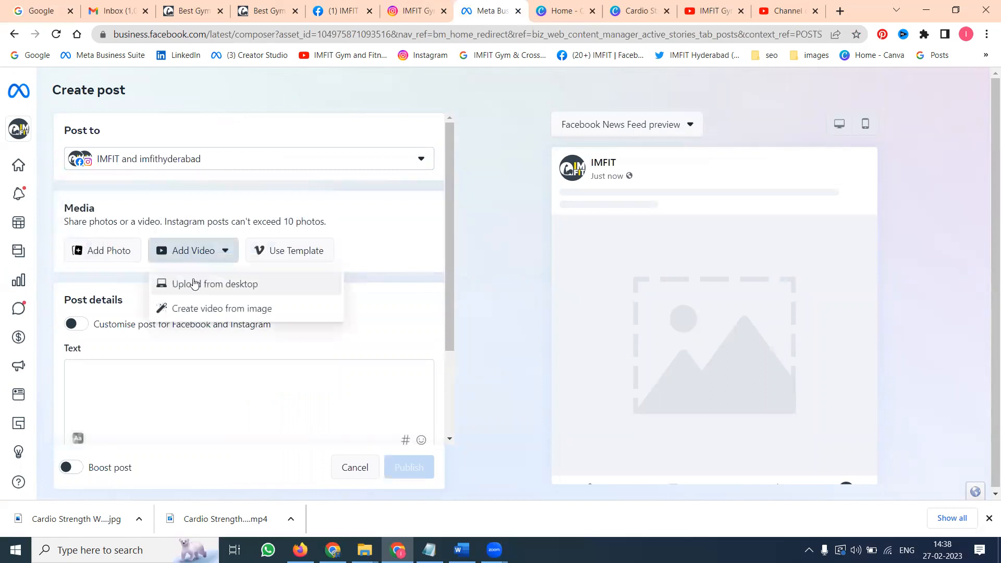
pyautogui.click(215, 284)
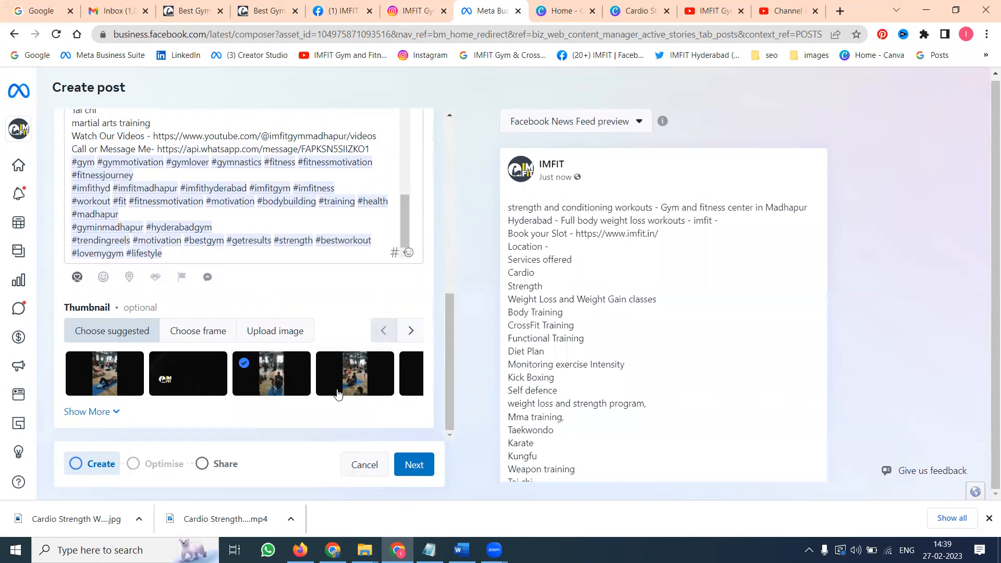
pyautogui.click(86, 411)
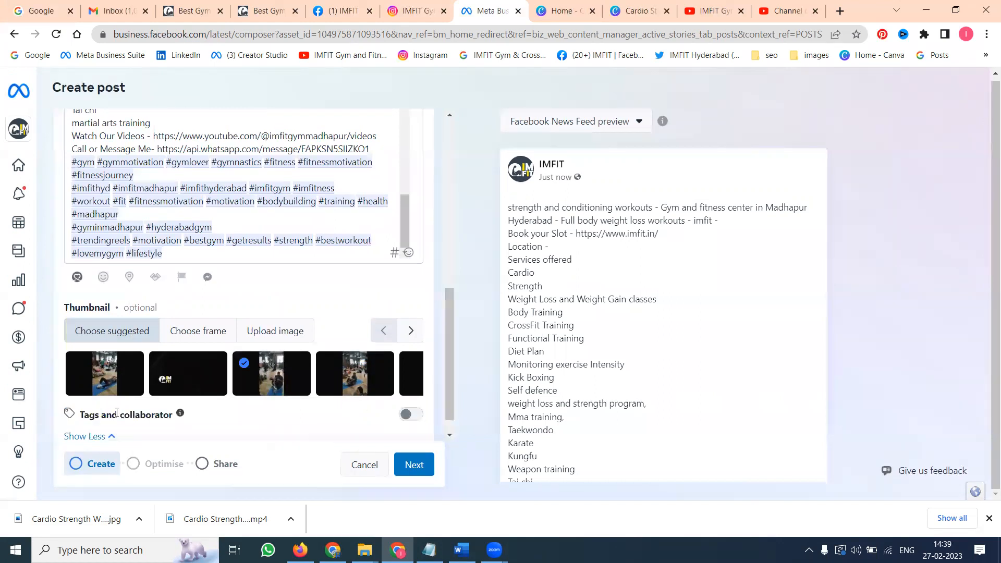
pyautogui.scroll(-3)
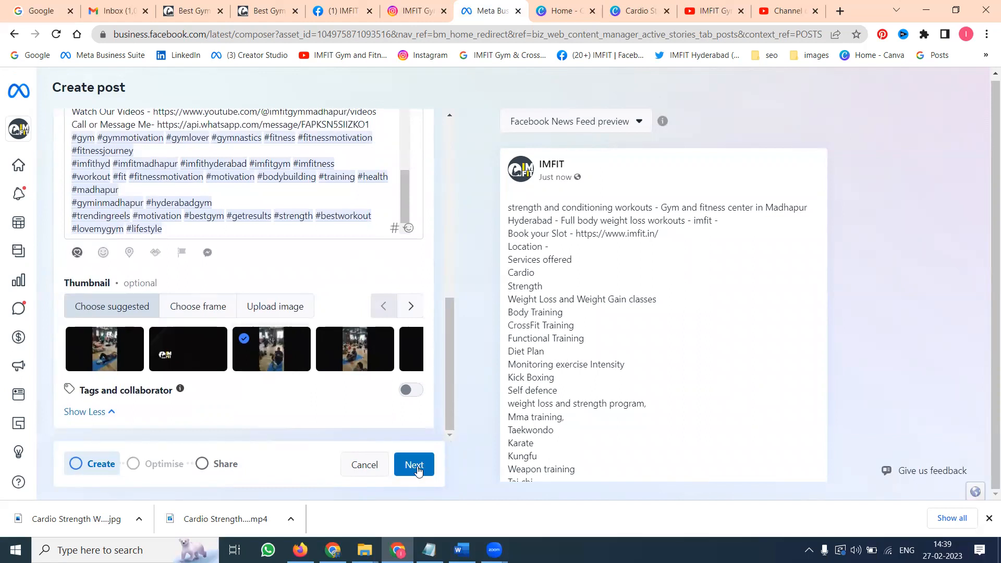
# Step: Choose Schedule and a Facebook publish date, then reload the crashed page to an empty IMFIT post
pyautogui.click(414, 465)
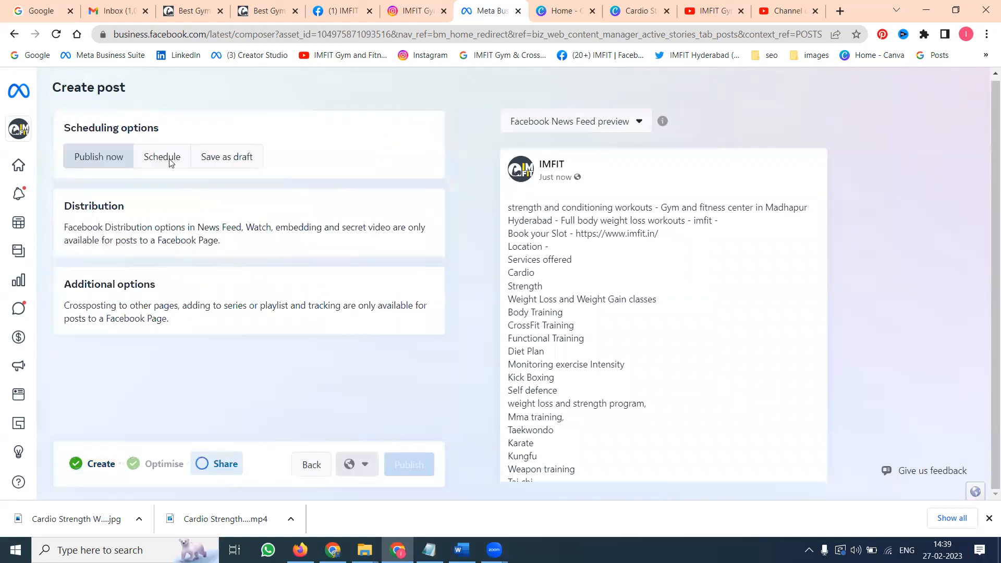
pyautogui.click(162, 157)
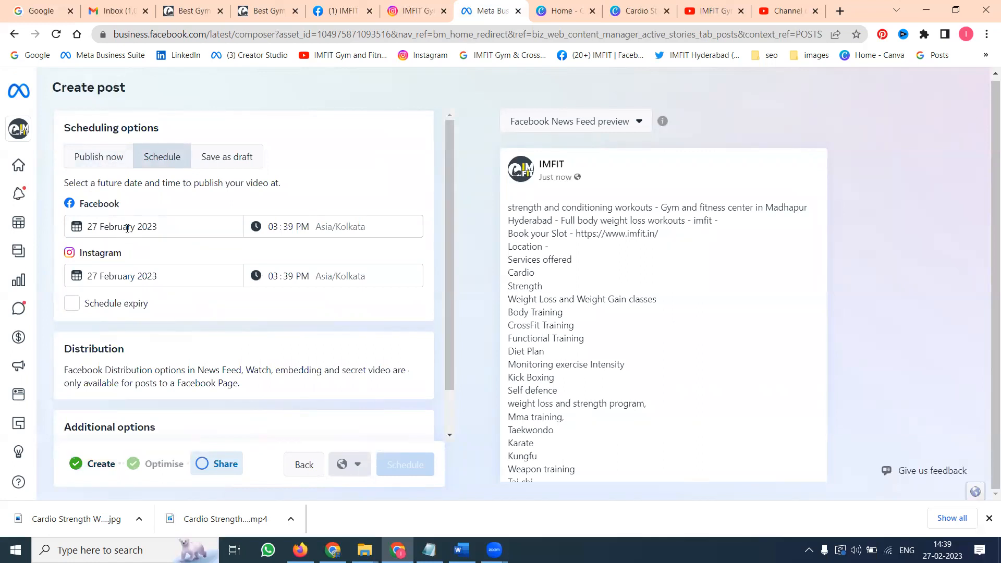
pyautogui.click(127, 227)
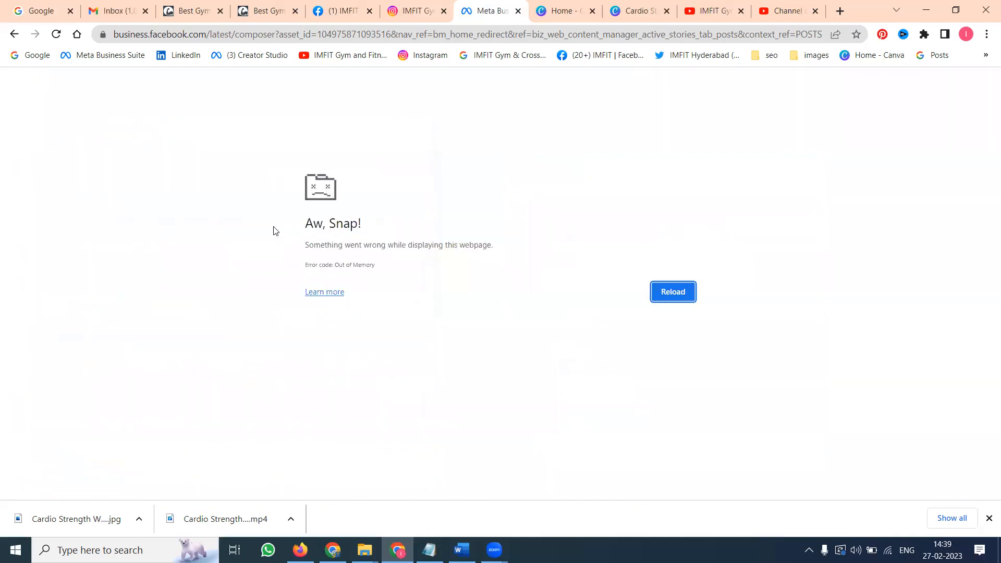
pyautogui.click(673, 291)
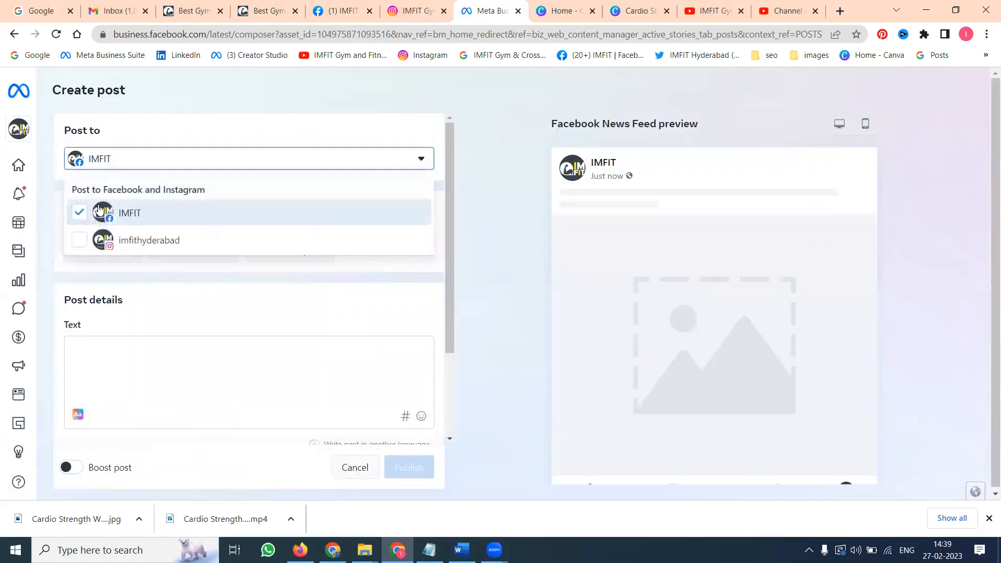
# Step: Create a Facebook and imfithyderabad Instagram post with the Imfit Gym video uploaded from desktop
pyautogui.click(79, 239)
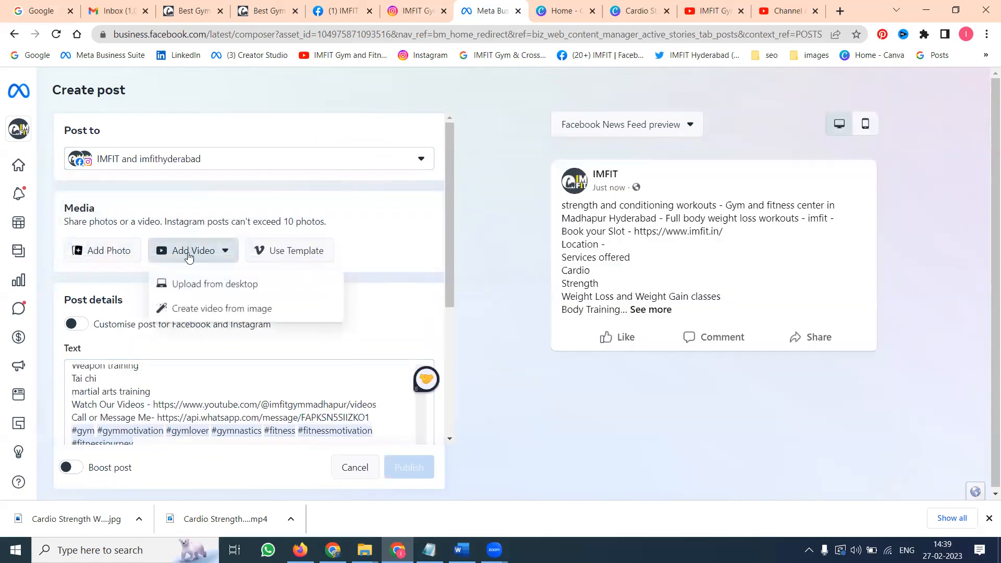
pyautogui.click(214, 283)
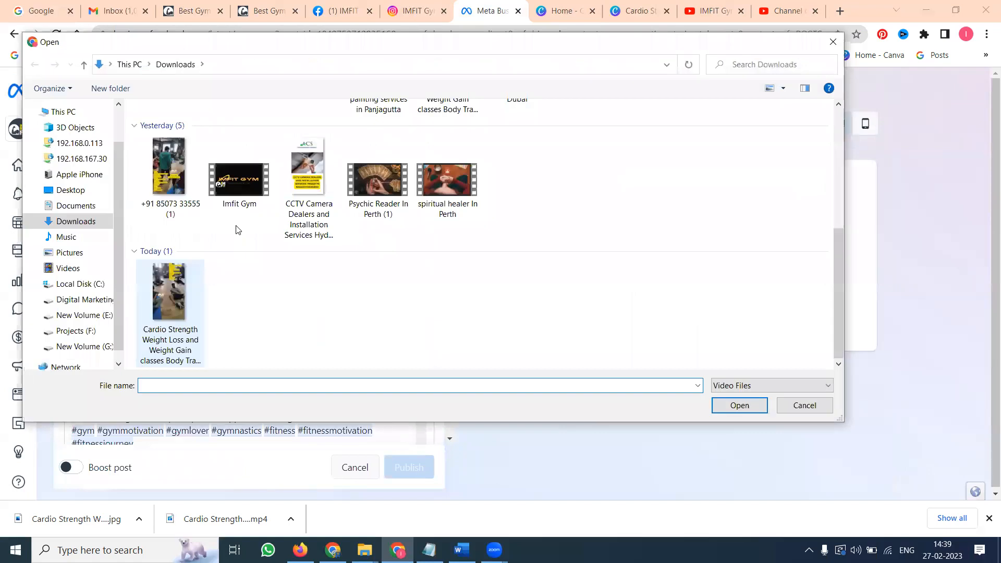
pyautogui.click(804, 404)
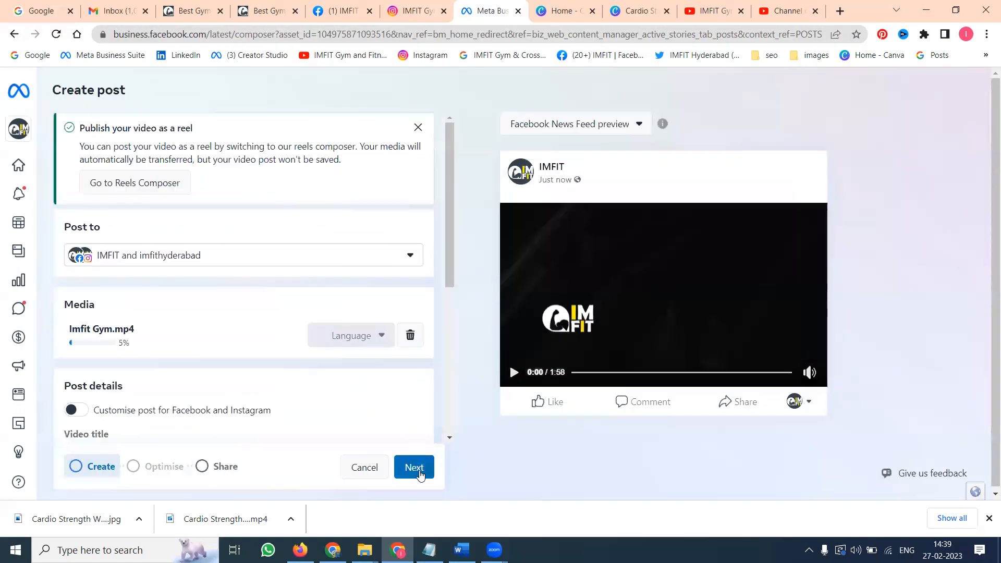
# Step: Schedule the video post for 05:39 PM on 27 February 2023
pyautogui.click(414, 467)
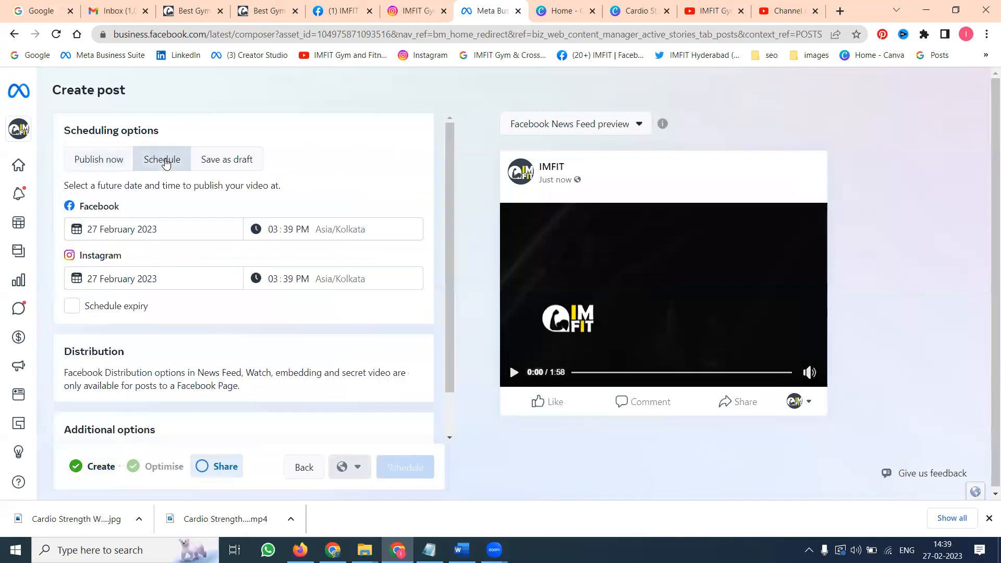
pyautogui.click(273, 229)
pyautogui.write('5')
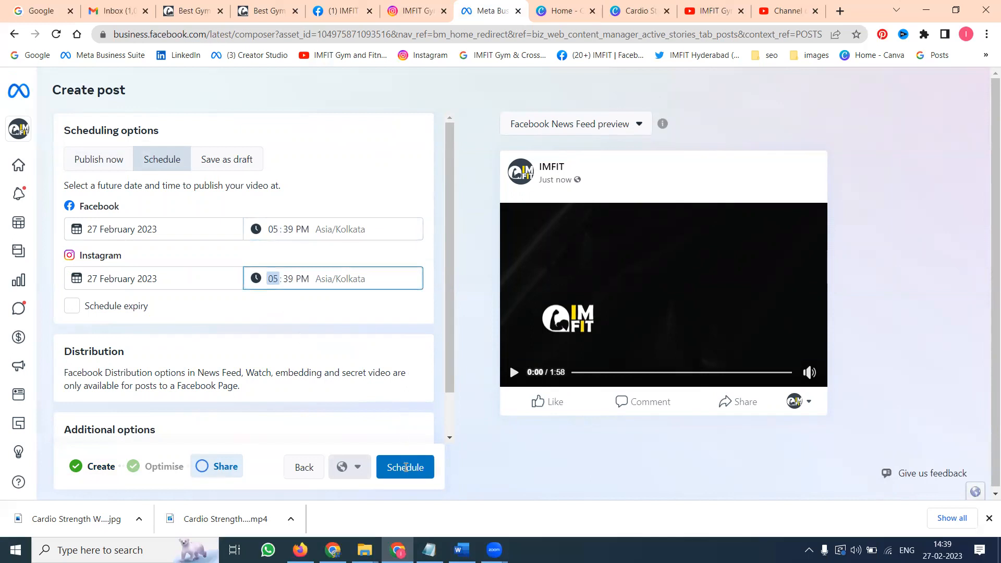
pyautogui.click(405, 467)
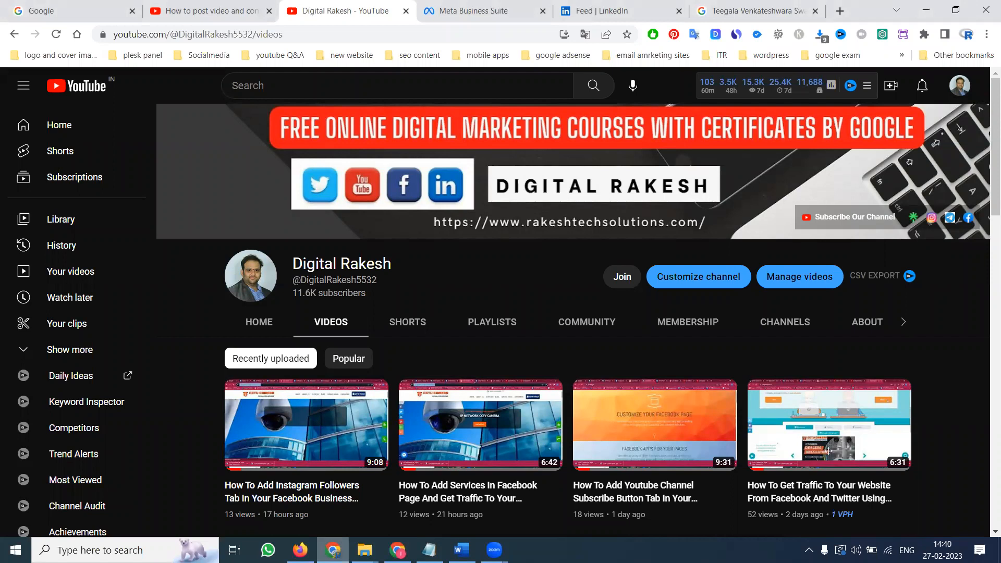
pyautogui.moveTo(689, 544)
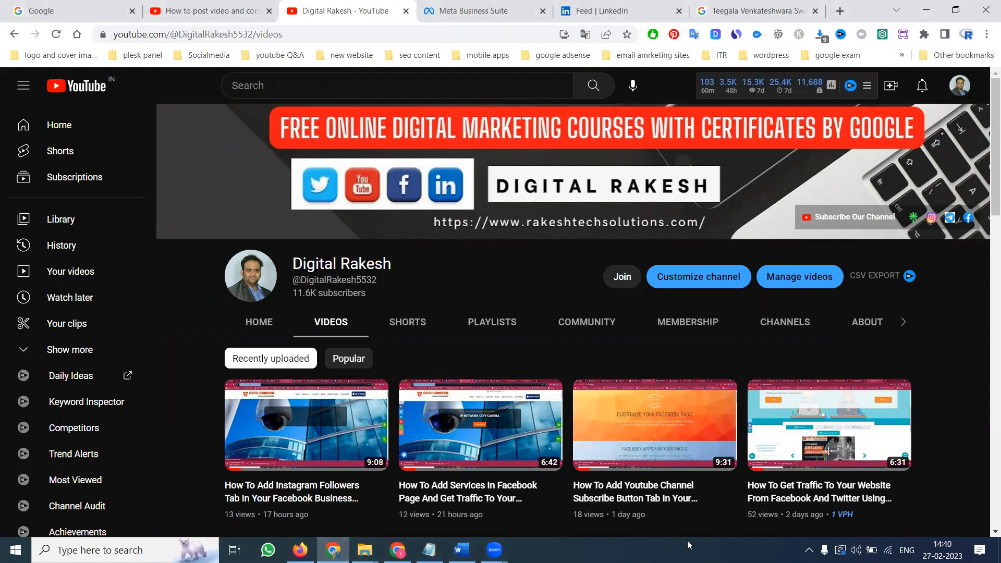
pyautogui.moveTo(902, 514)
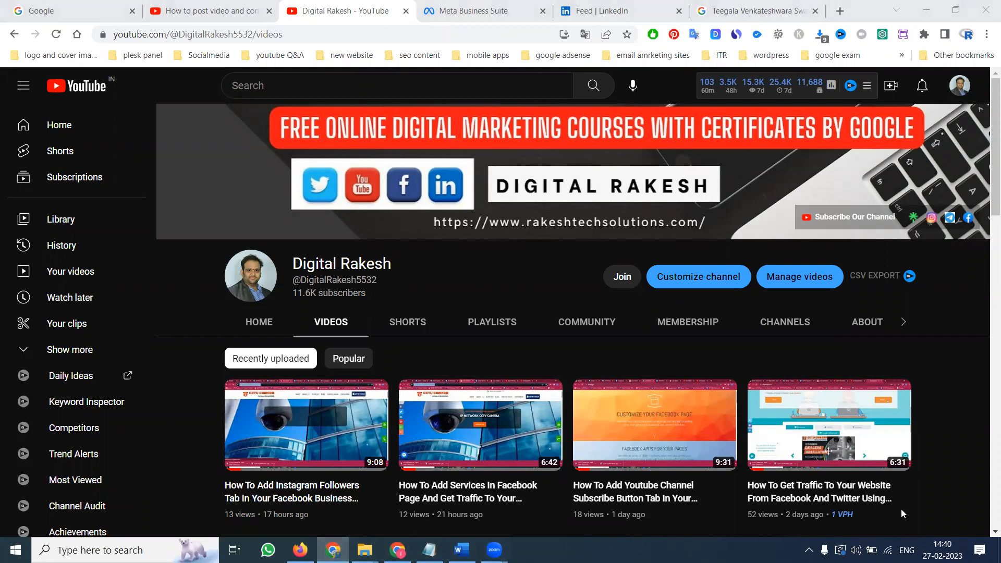